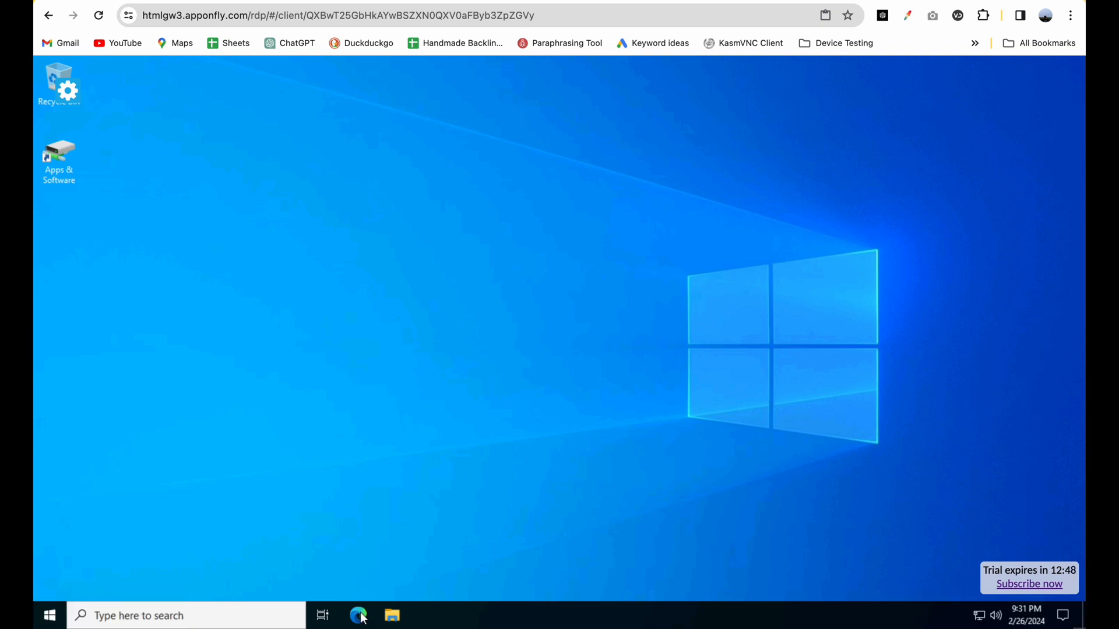
Step: Search Google for 'speedtest' in the AppOnFly remote Edge browser and run the speed test
click(358, 615)
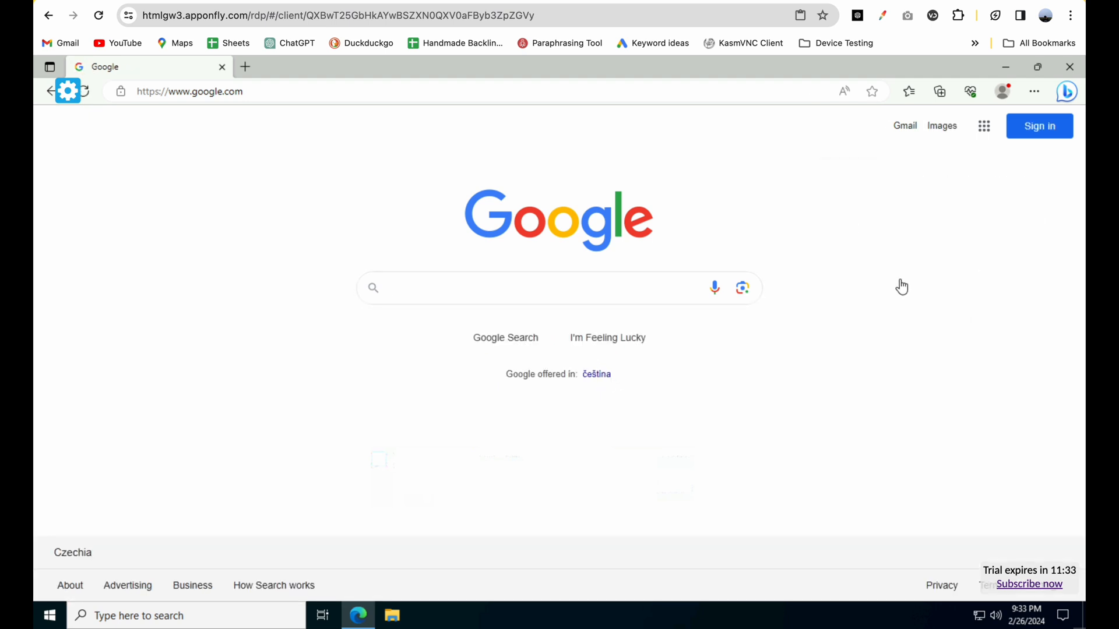
text(s)
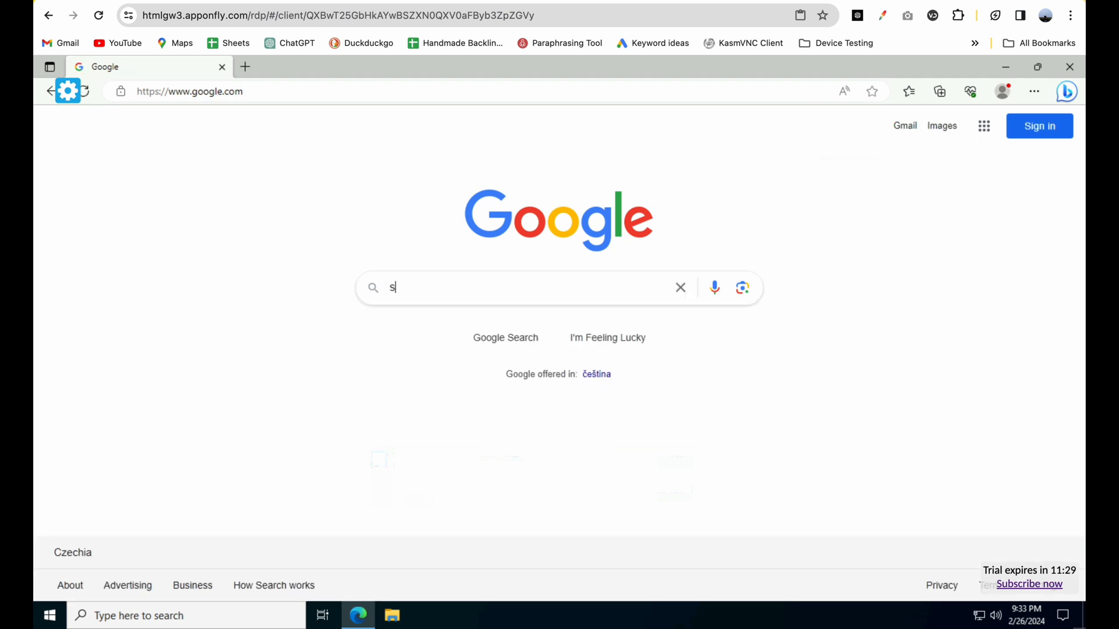
text(peedtest)
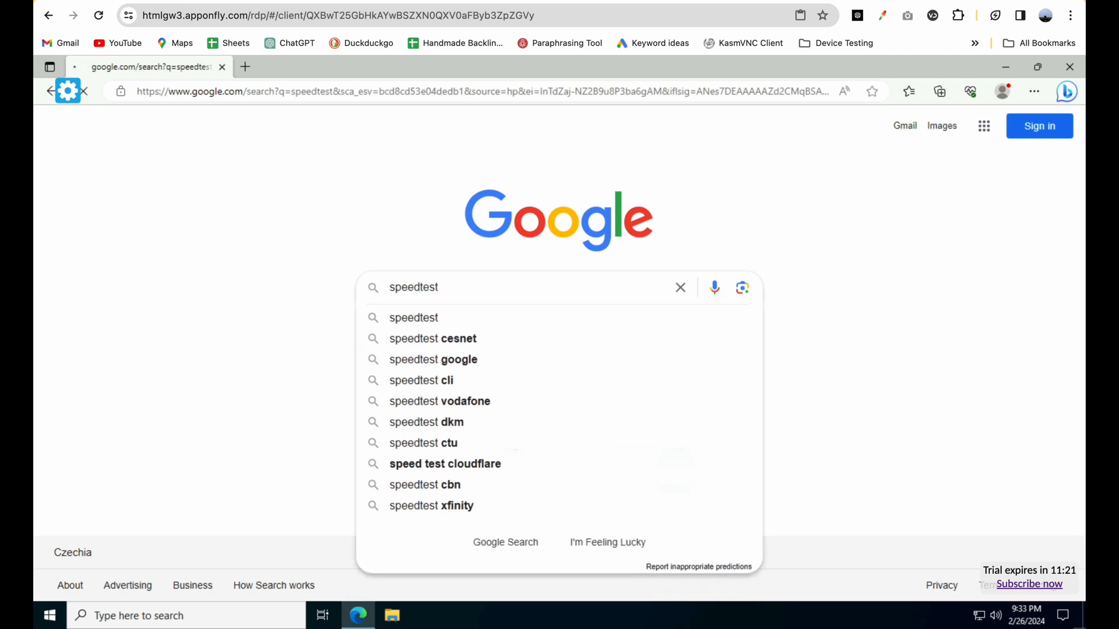
key(Return)
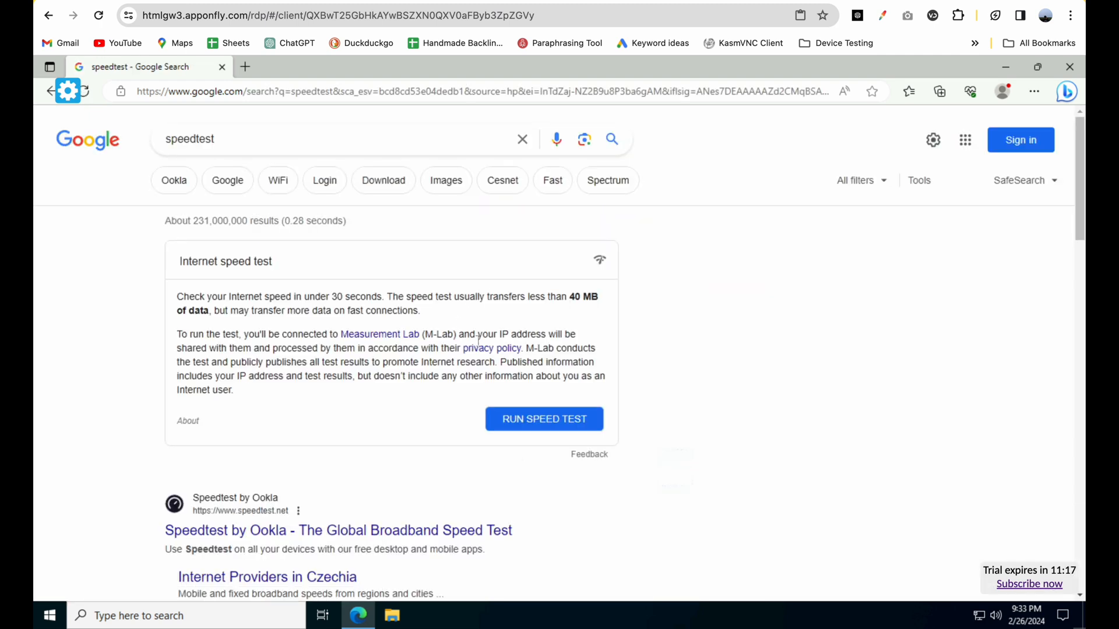
mouse_move(544, 419)
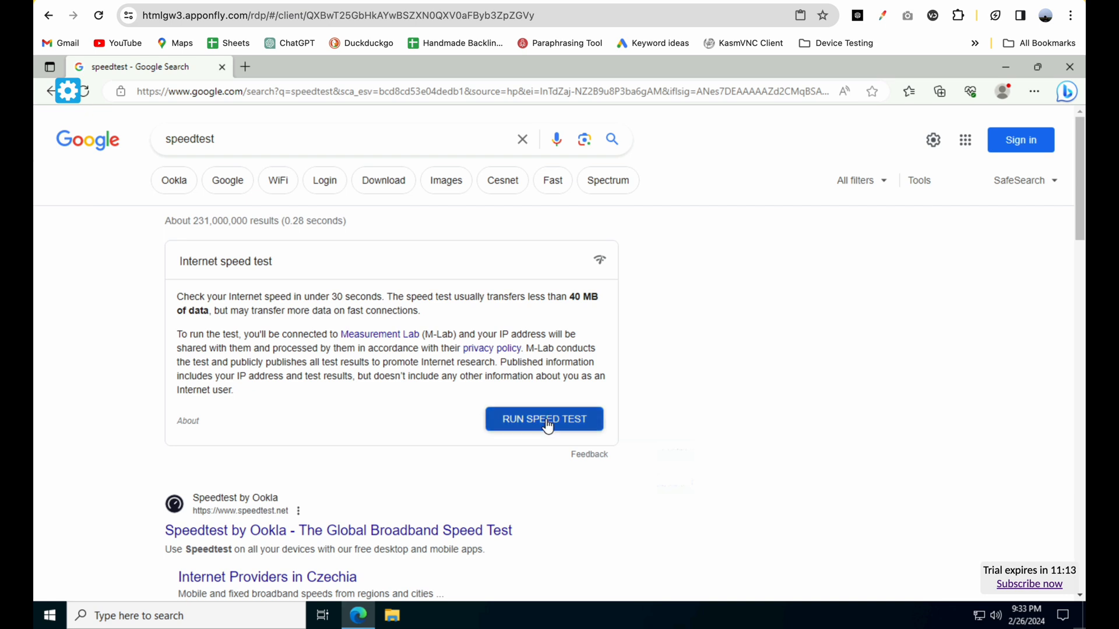
click(545, 418)
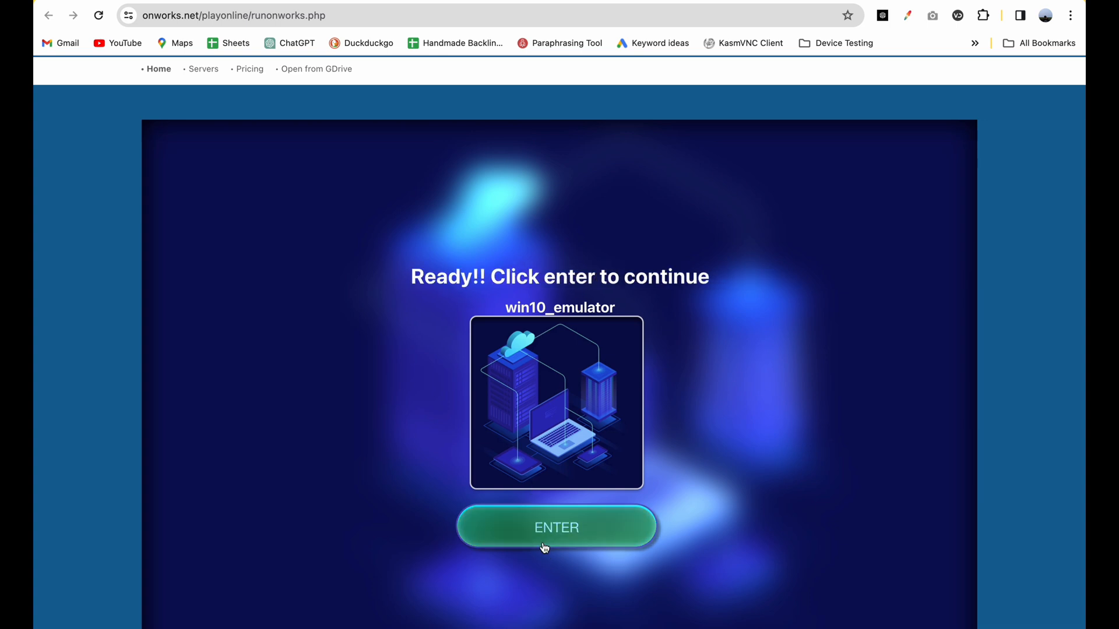
Step: Enter the win10_emulator, search Google for 'speedtest' in Firefox and switch results to English
click(556, 527)
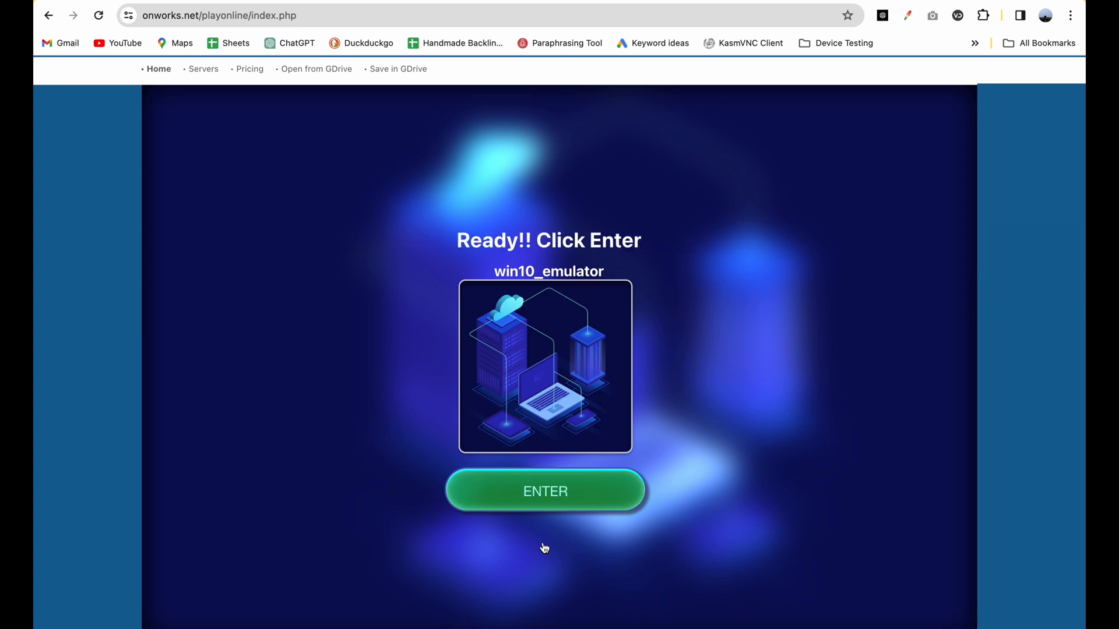
click(545, 490)
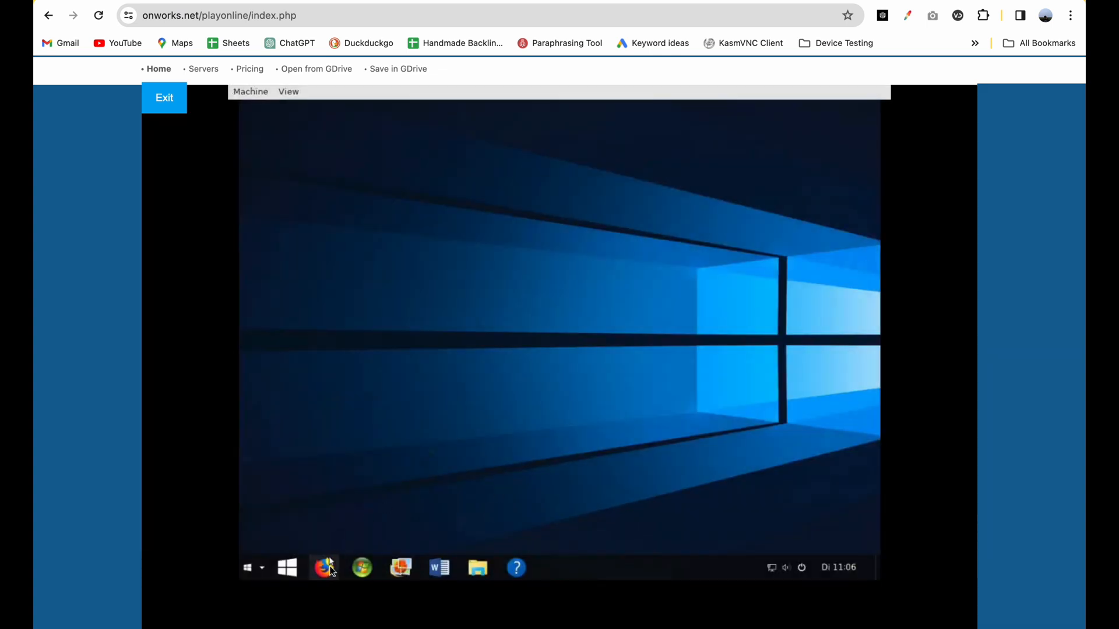
click(324, 568)
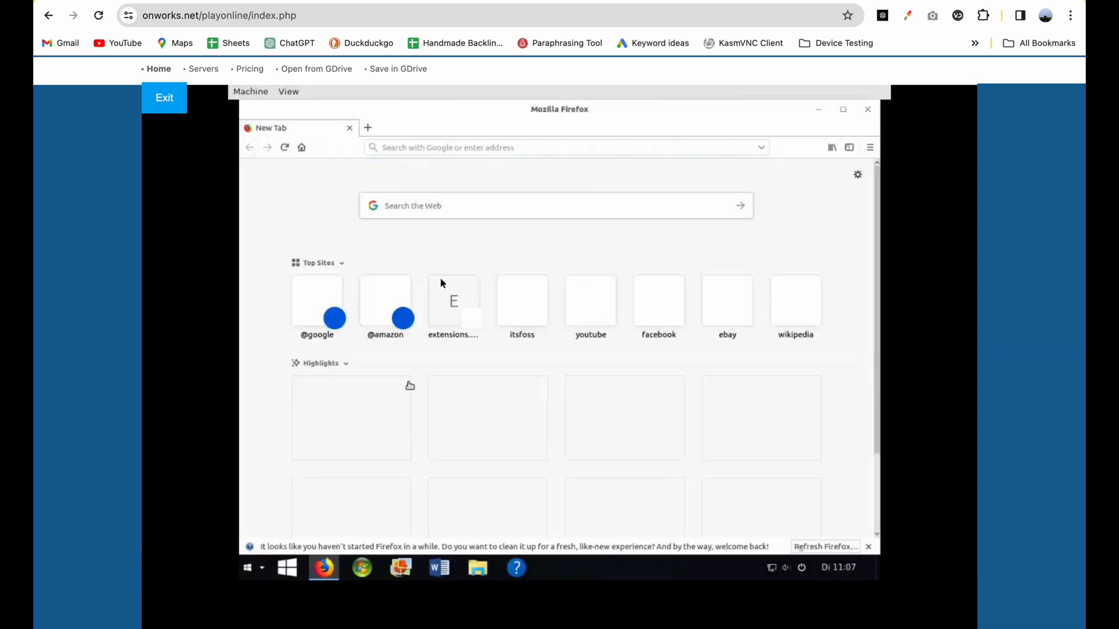
text(spee)
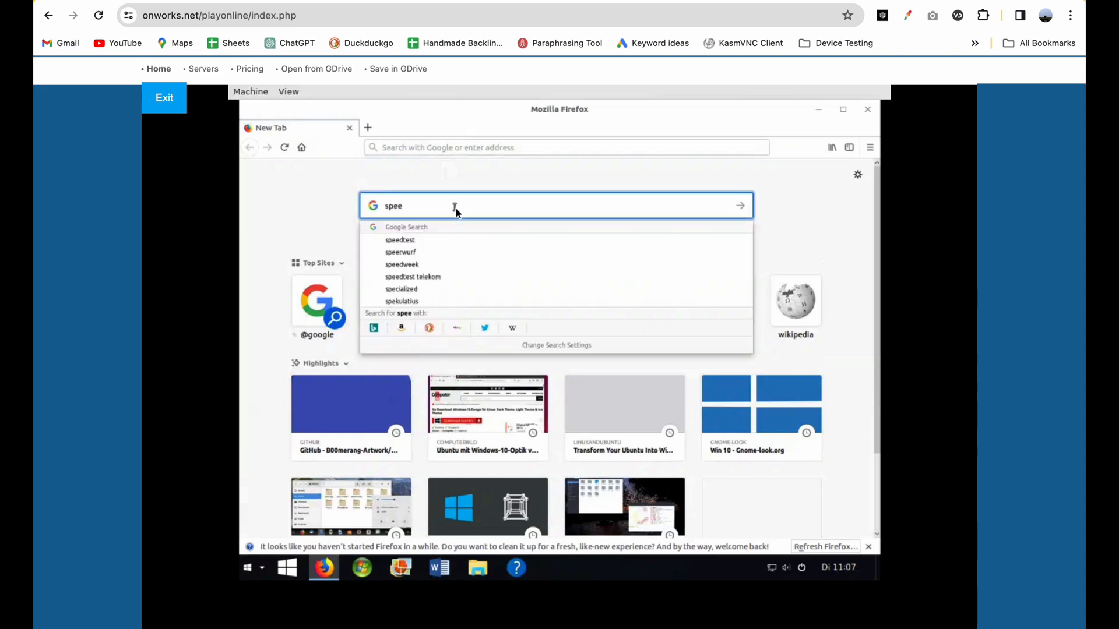
click(400, 240)
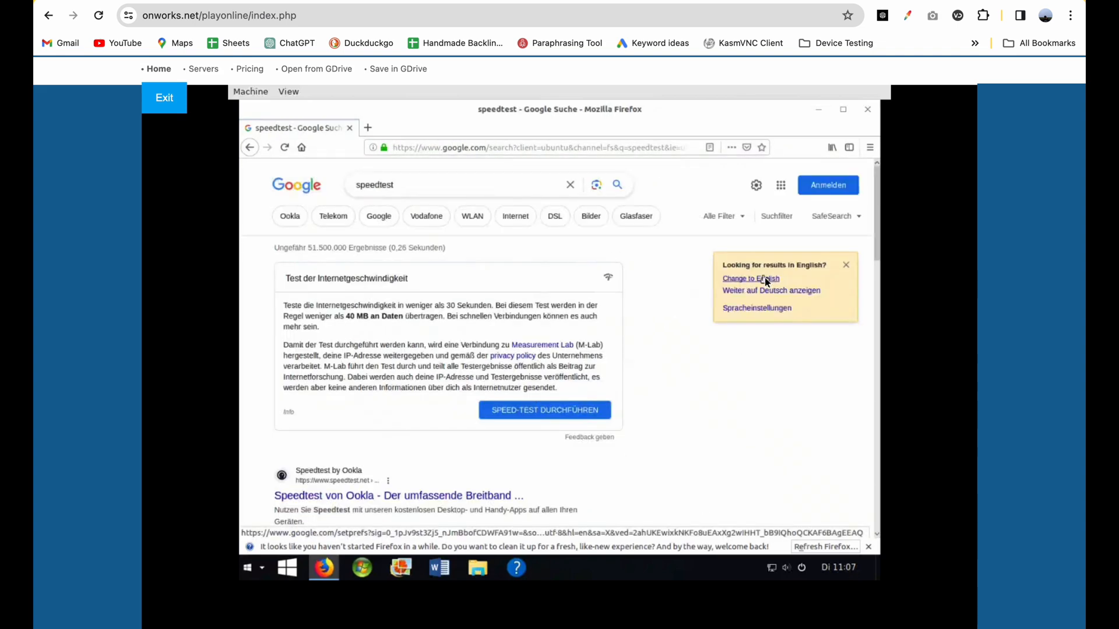
click(545, 410)
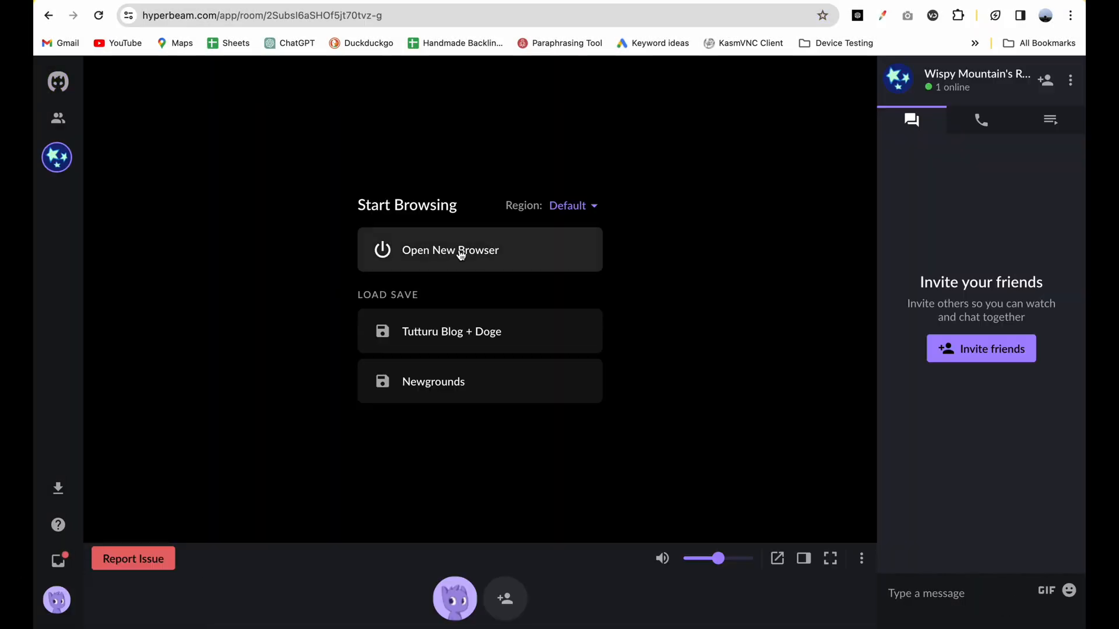
Step: Start a new Hyperbeam remote browser and go to google.com
click(450, 249)
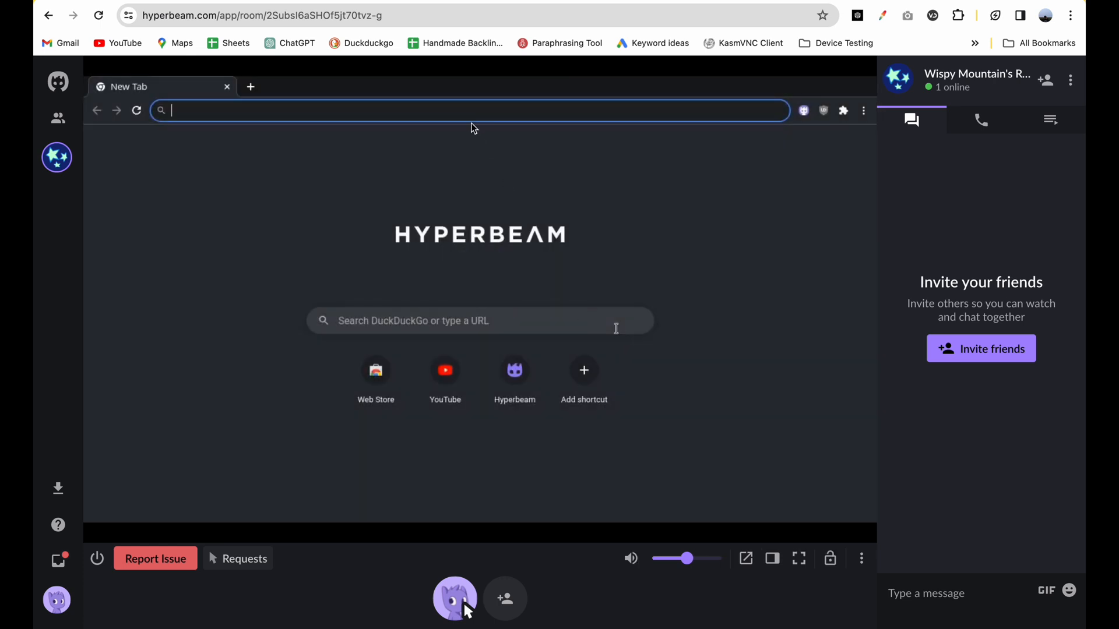
text(g)
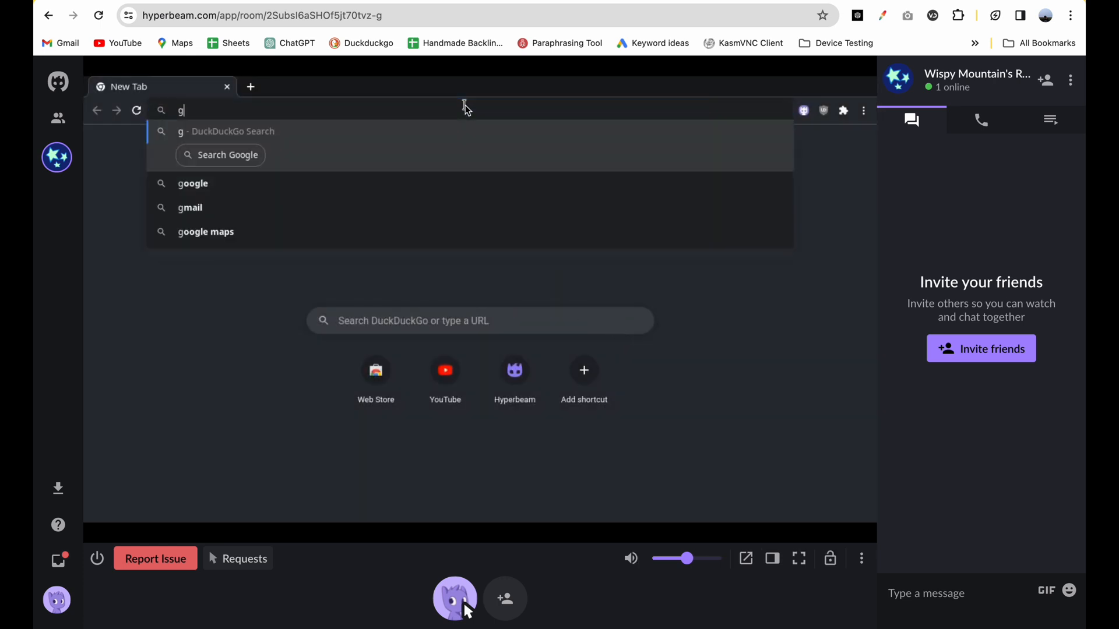
text(ooogle)
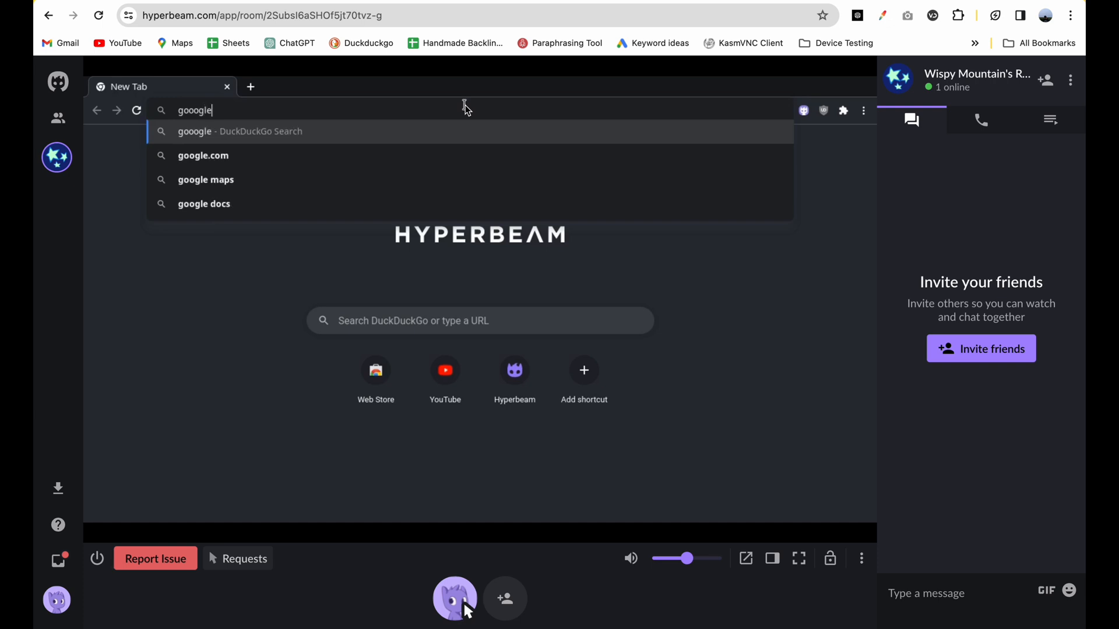
click(203, 155)
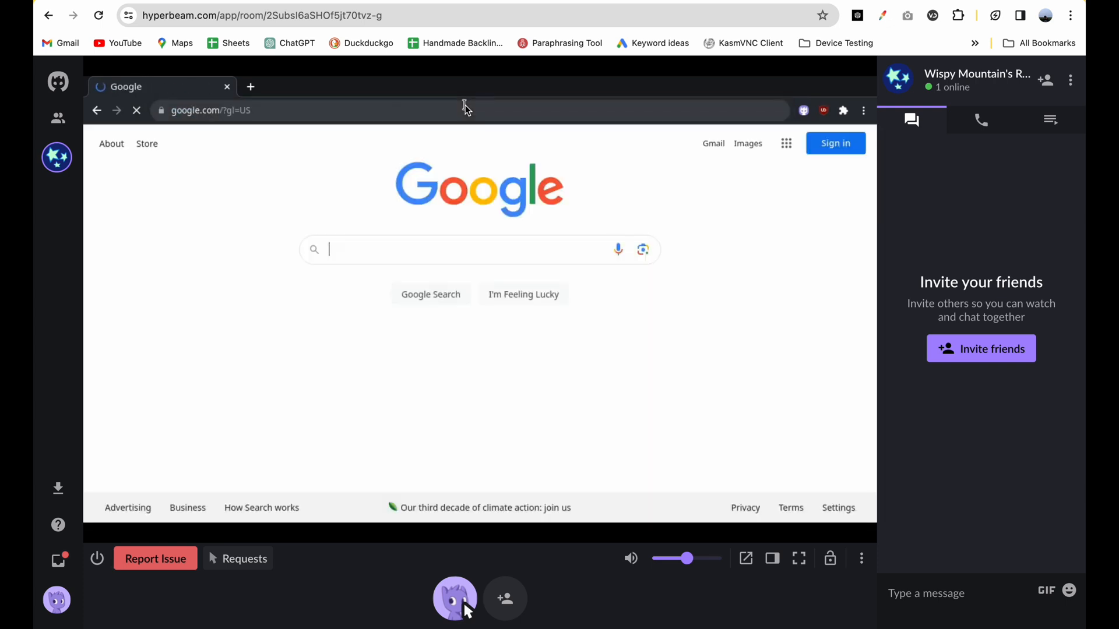
Step: Search Google for 'speedtest' and run the Internet speed test
click(464, 250)
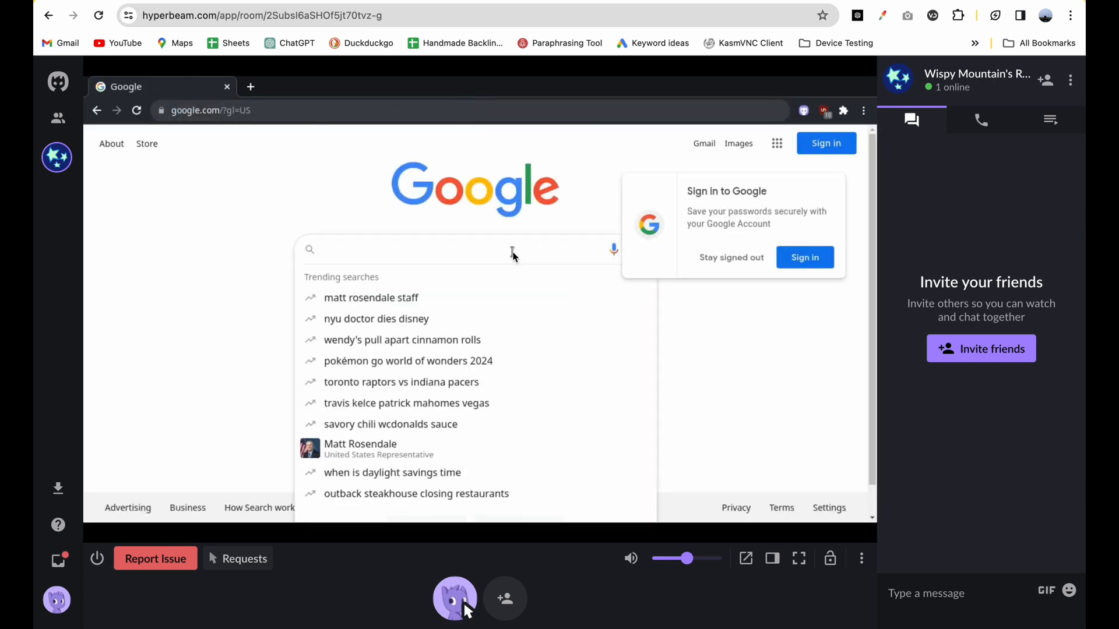
text(speedtest)
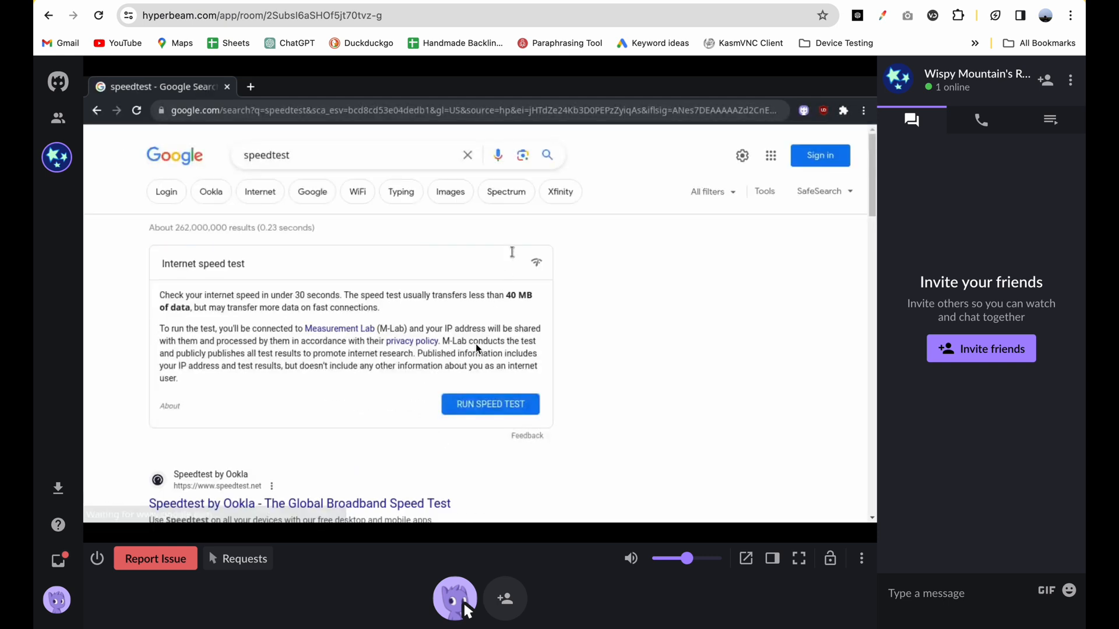
click(491, 405)
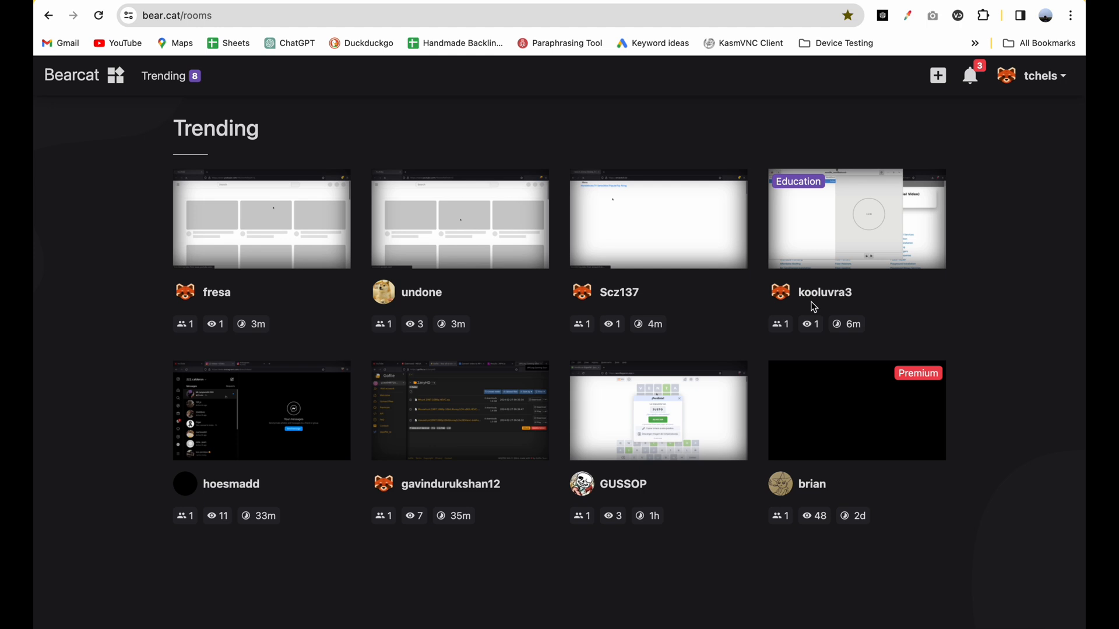
Step: Create a Bearcat room with default settings and start a search in a new remote Firefox tab
click(937, 74)
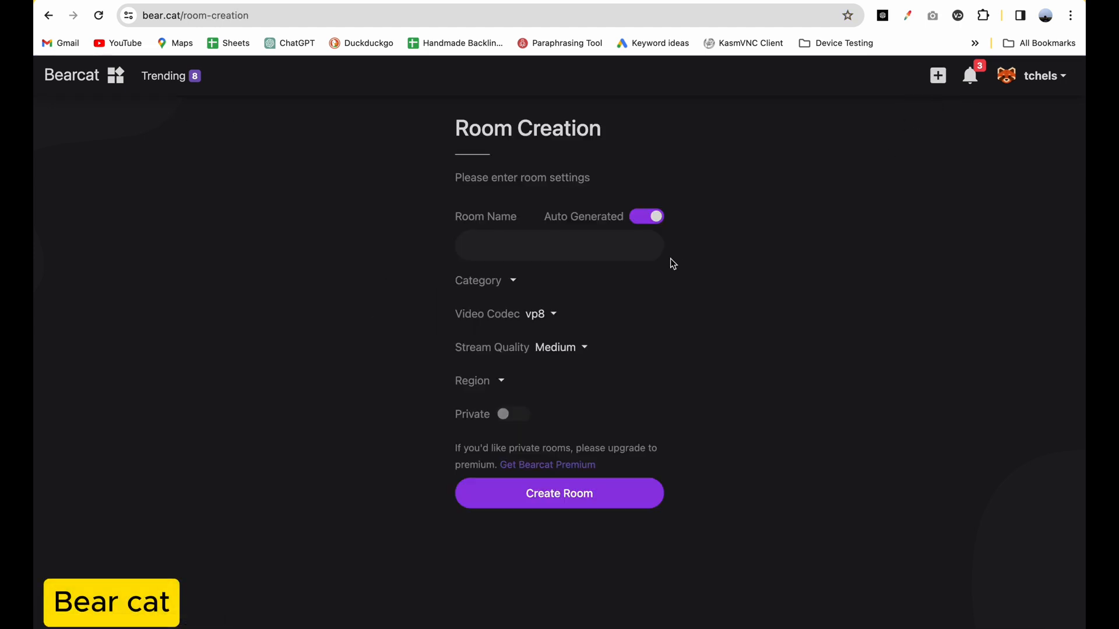
click(558, 493)
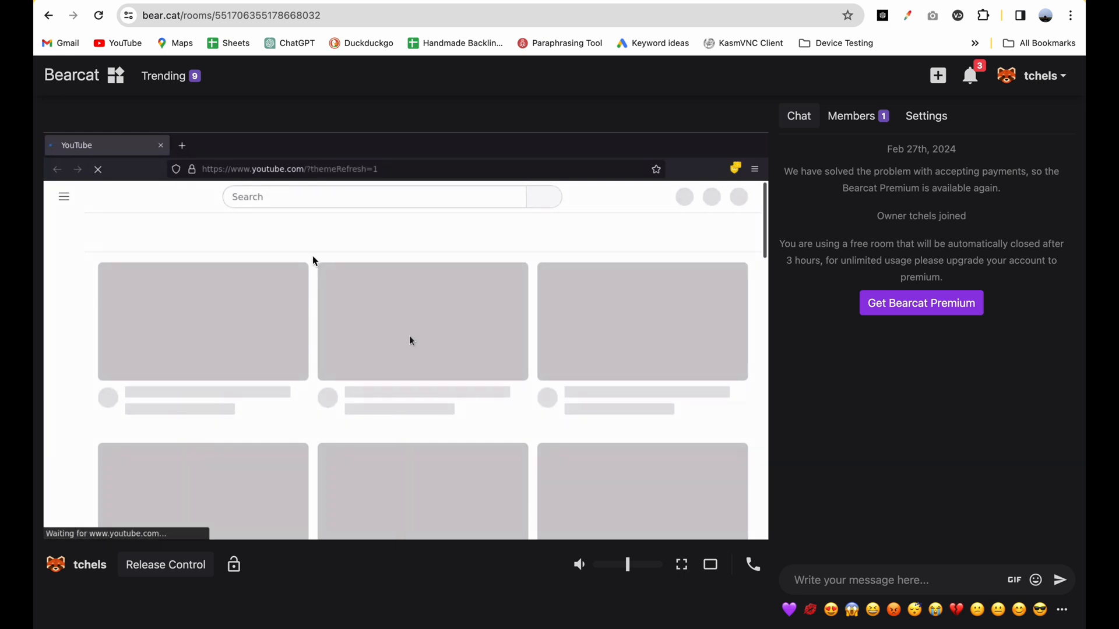
click(182, 146)
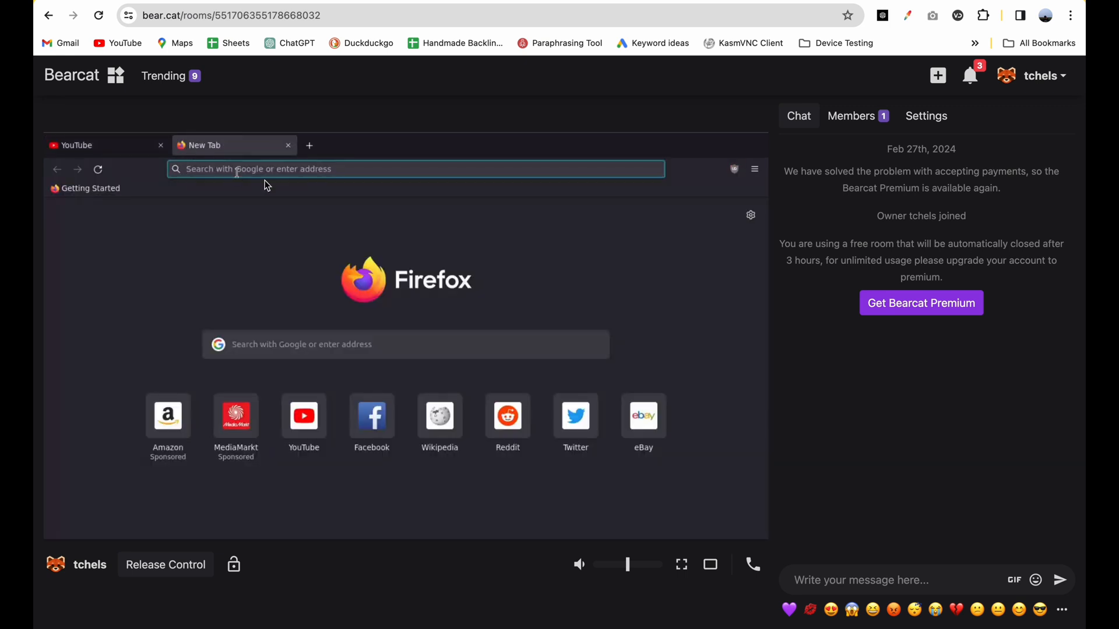
click(416, 169)
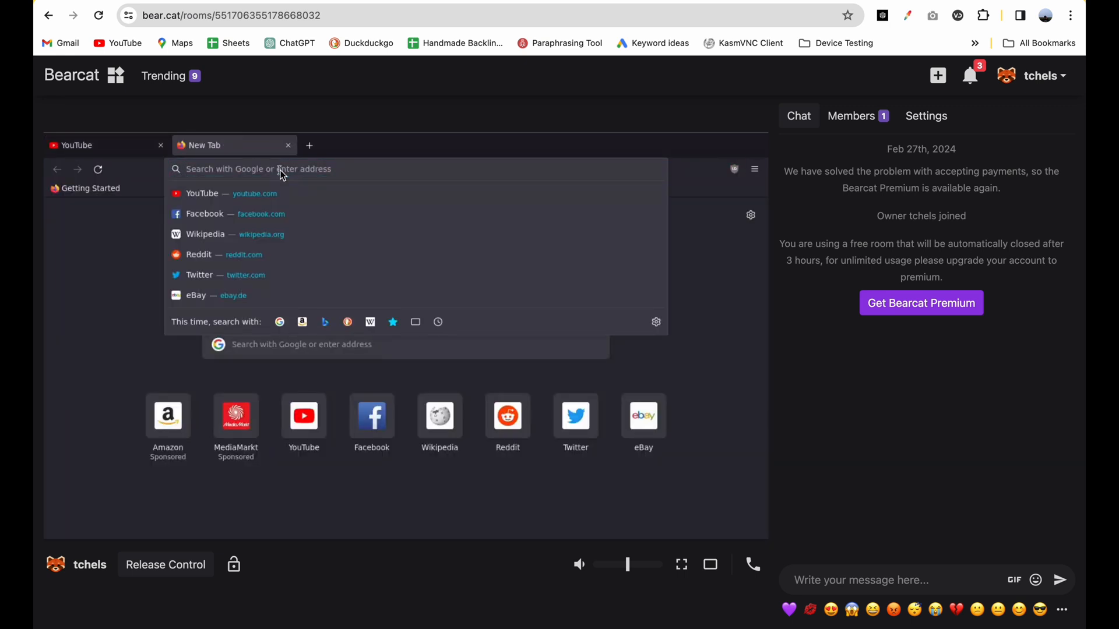
Step: Search 'speedtest', switch Google results to English and run the internet speed test
text(speedtest)
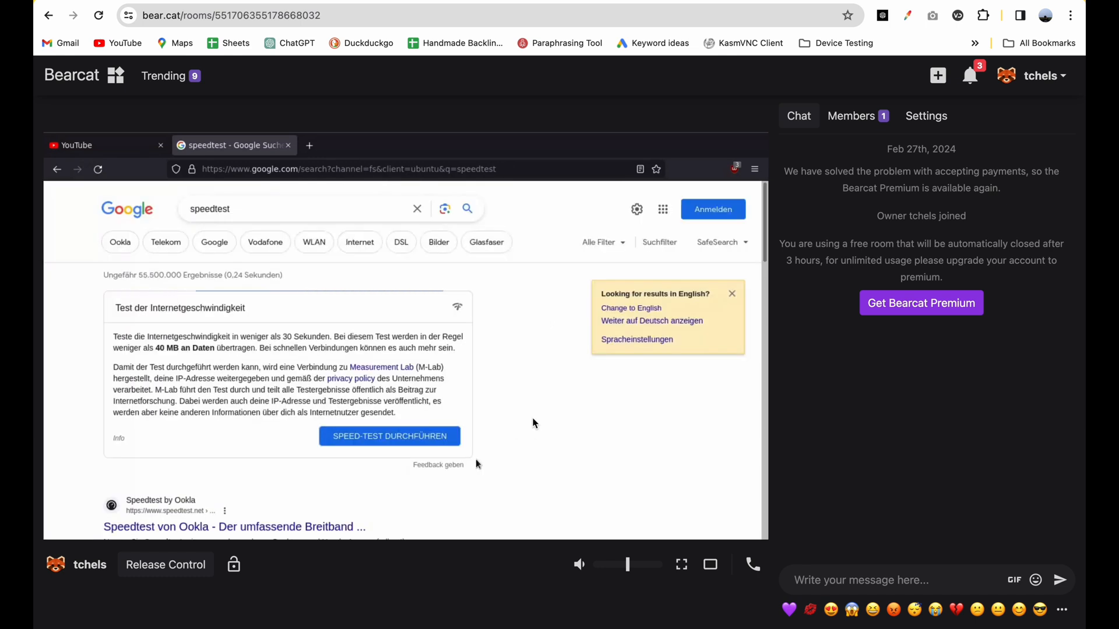
click(630, 308)
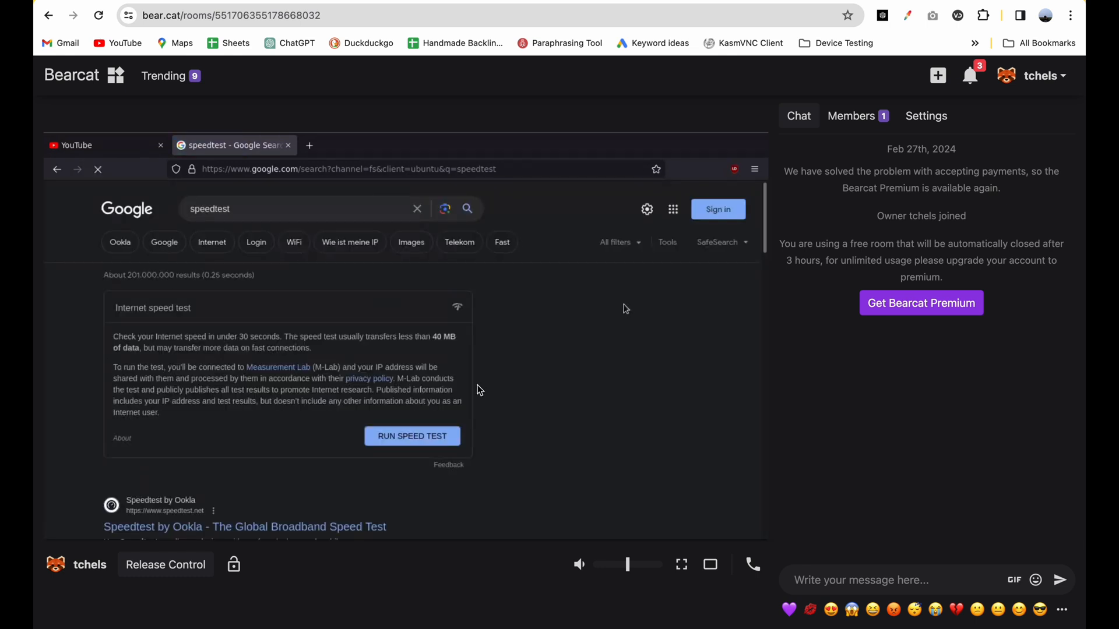
click(412, 436)
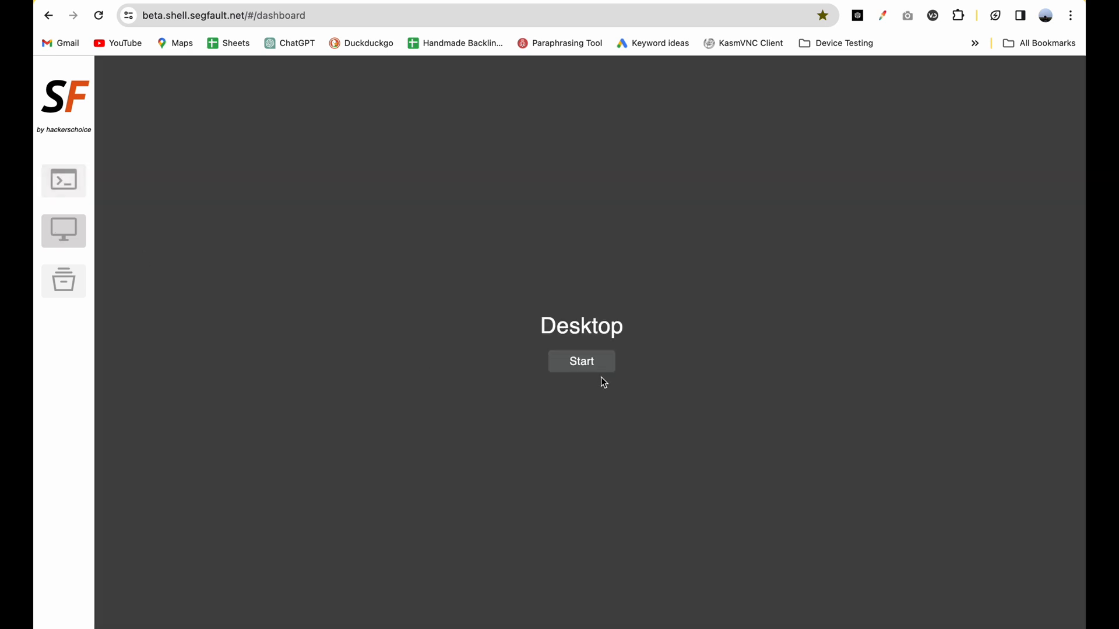
Step: Start the Segfault Kali Linux desktop and minimize its terminal window
click(580, 361)
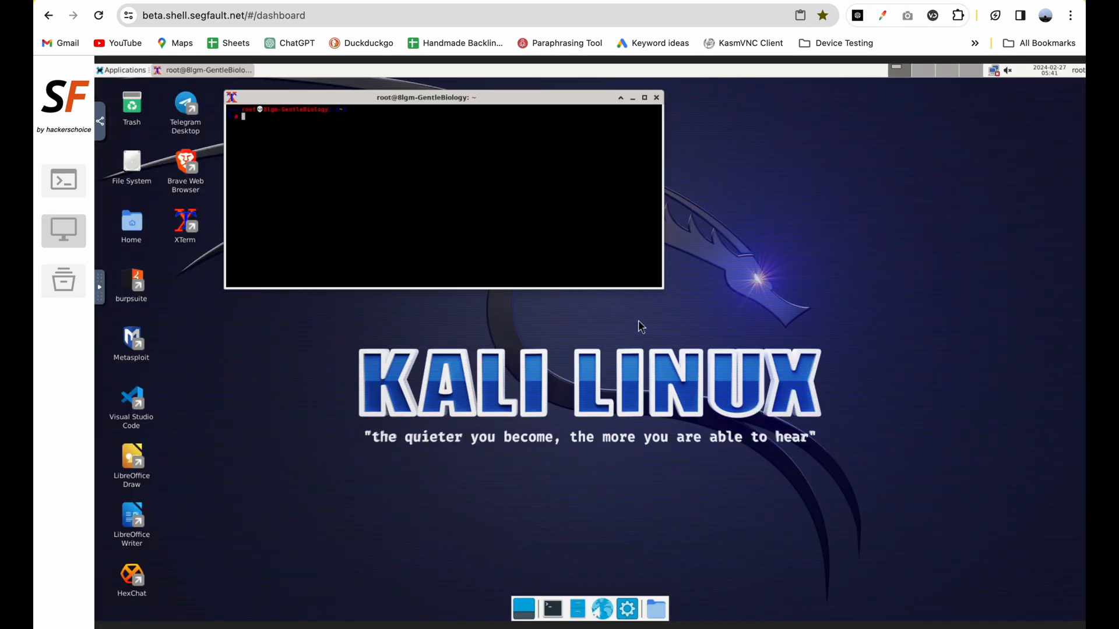
mouse_move(632, 98)
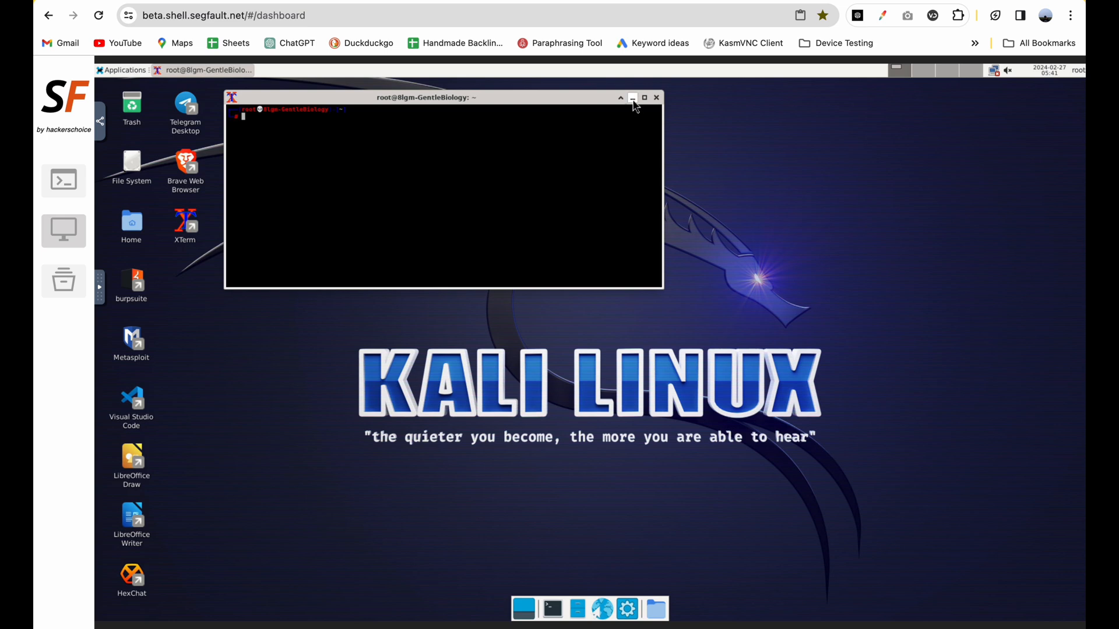
click(631, 97)
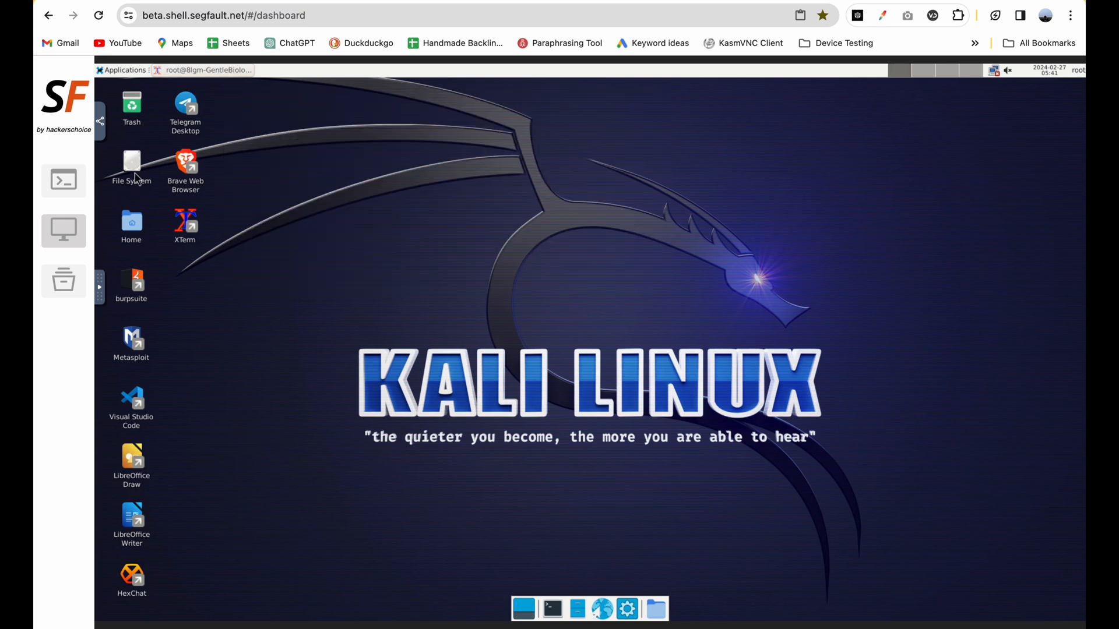
mouse_move(185, 161)
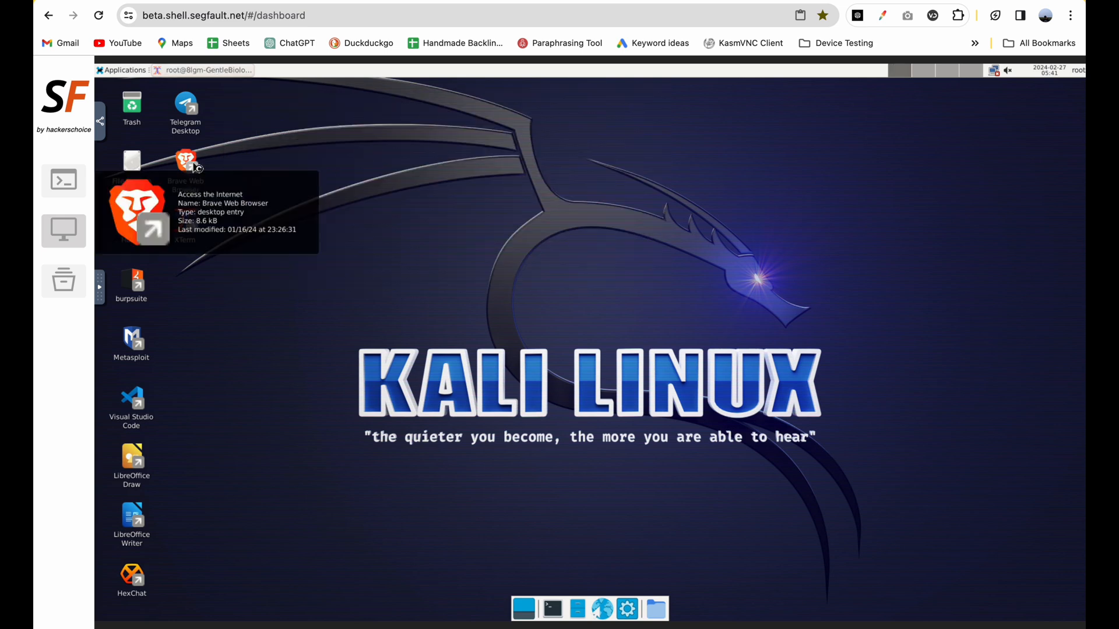
Step: Search Google for 'speedtest' in Brave on the Kali desktop and run the internet speed test
double_click(186, 159)
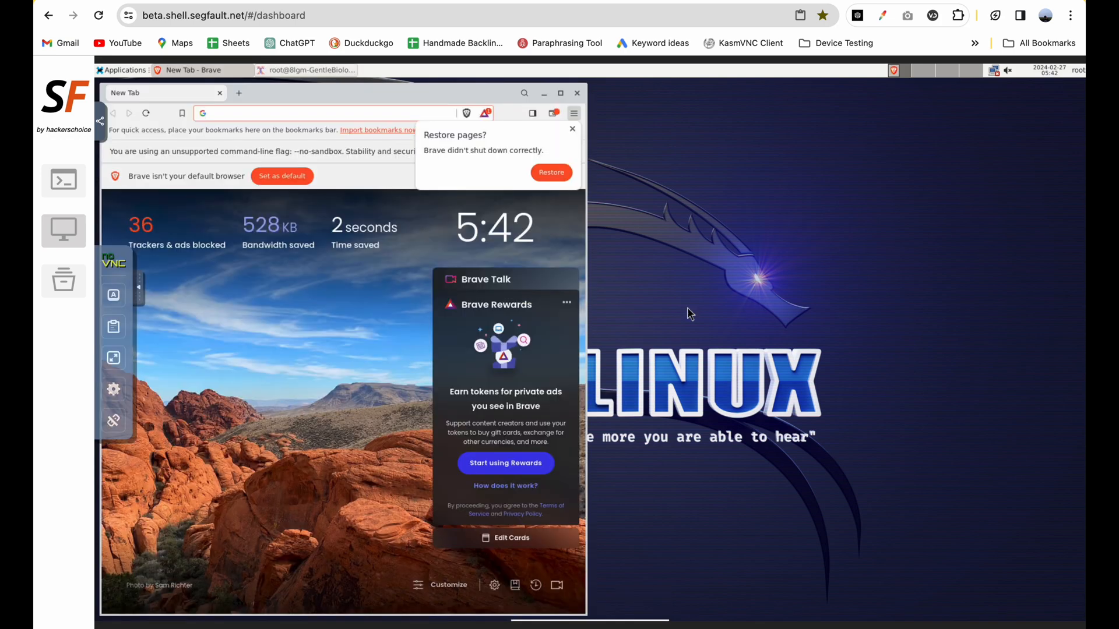
click(325, 113)
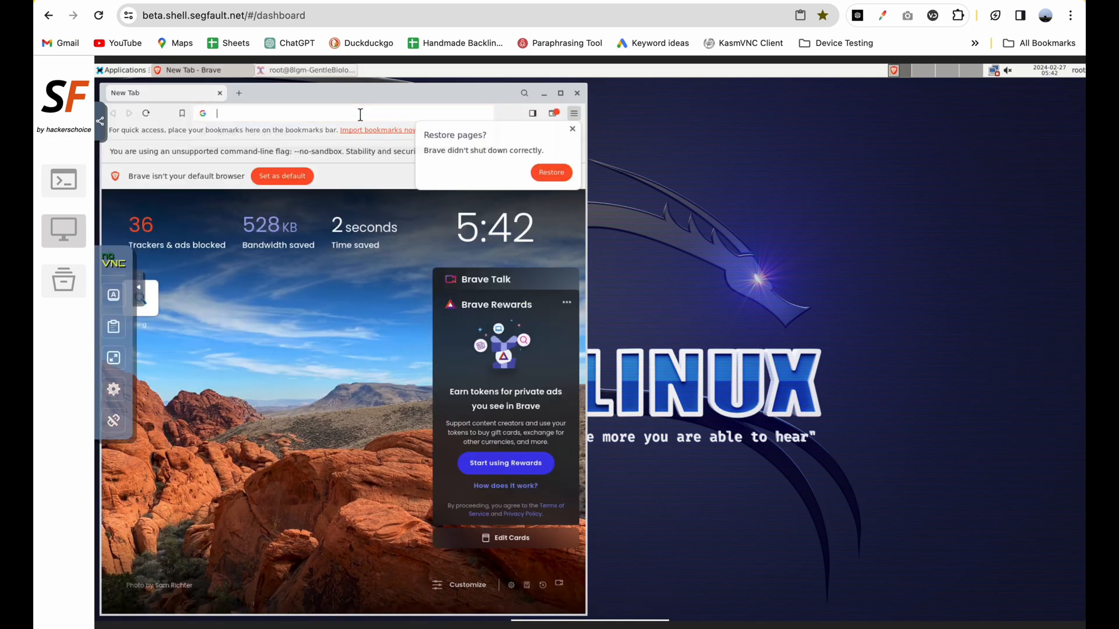
text(sp)
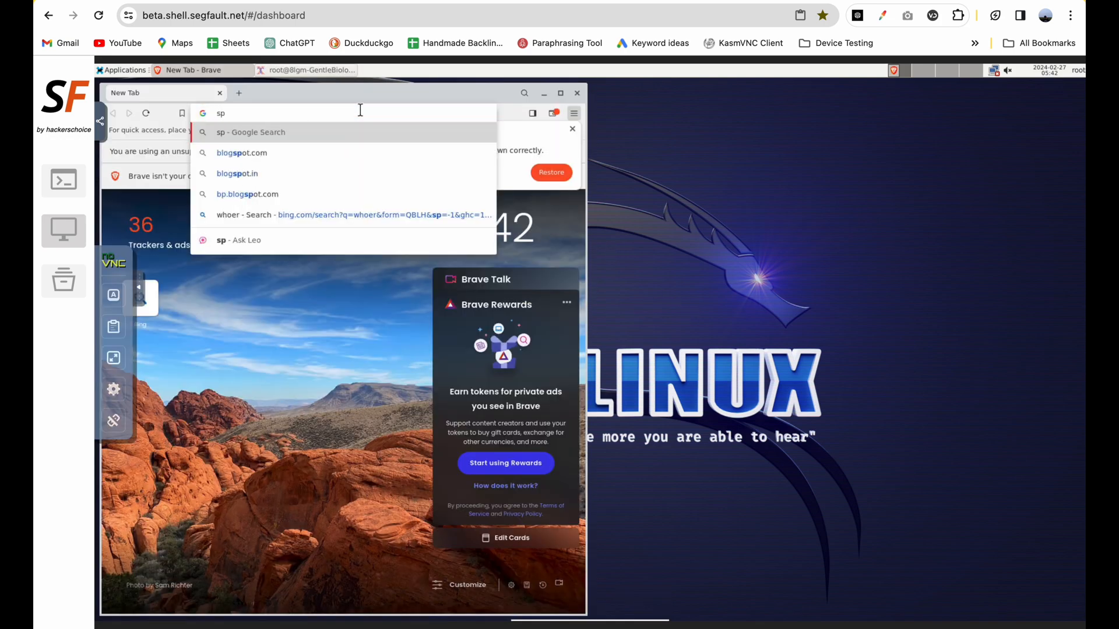
text(speedtest)
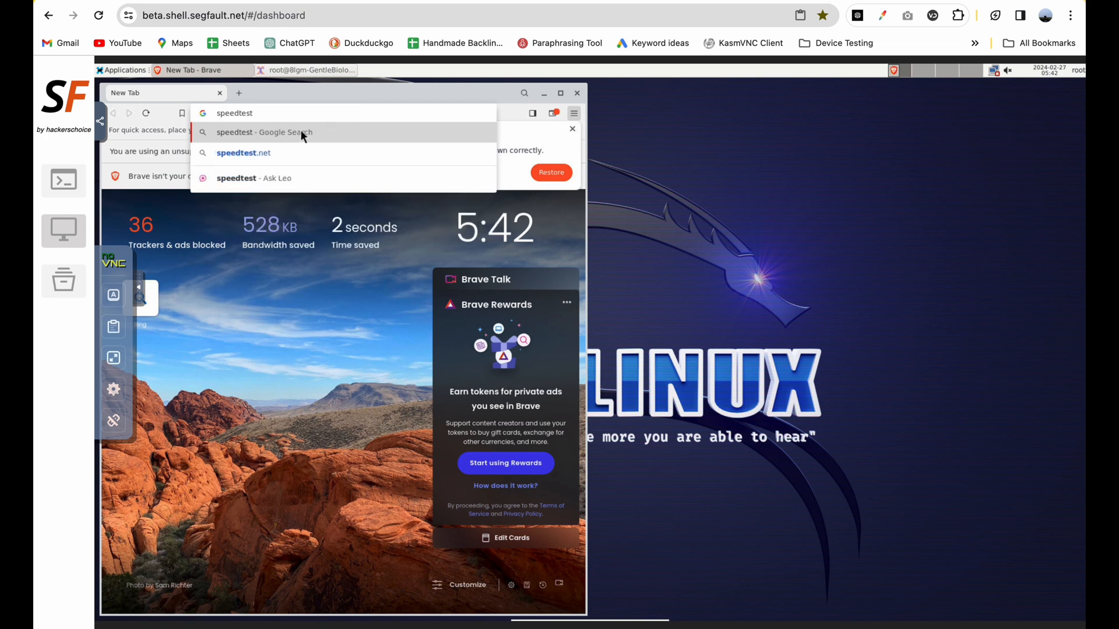
click(265, 132)
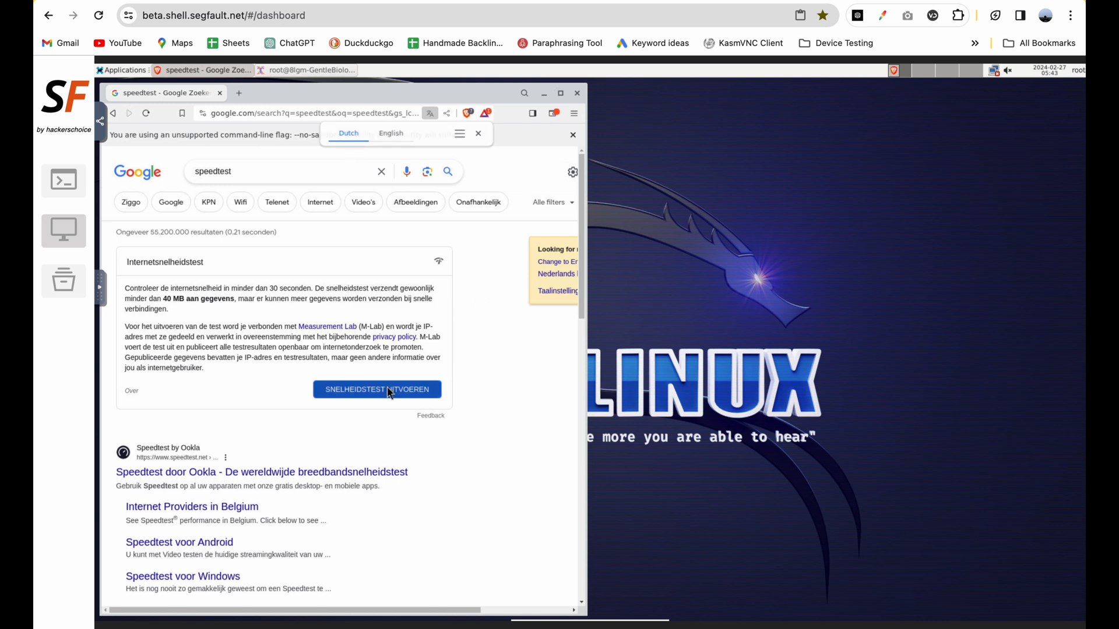
click(377, 389)
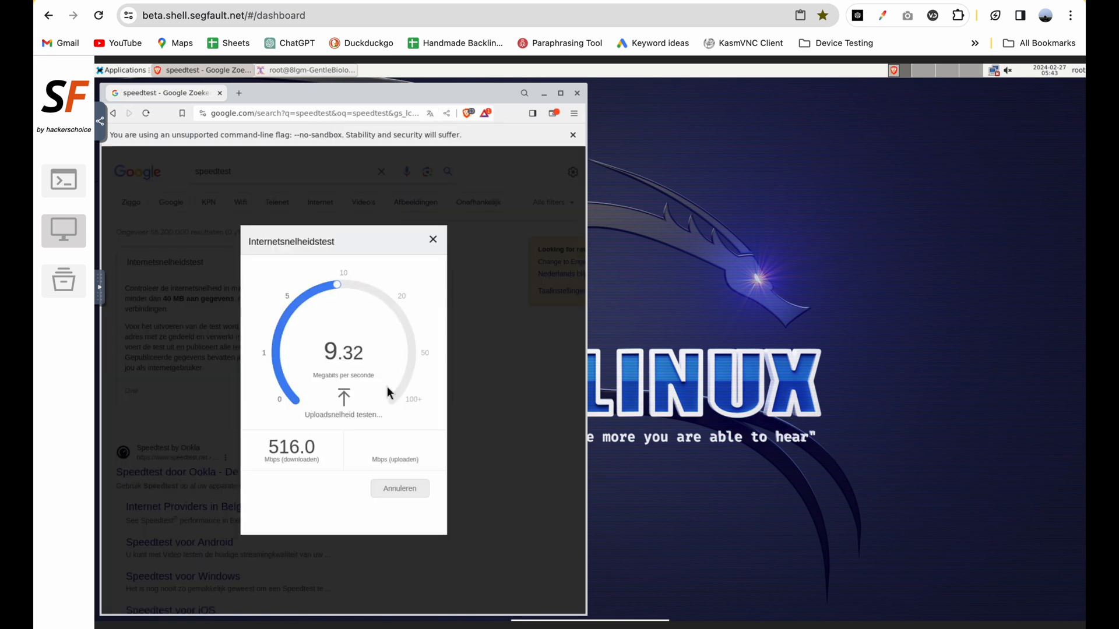